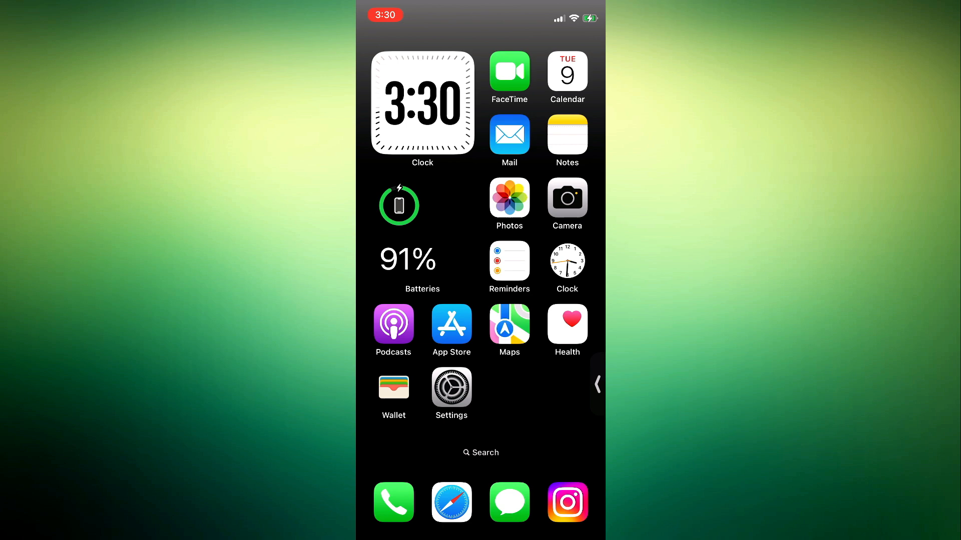
Step: Launch the Settings app and bring its main list near the top
left_click(452, 390)
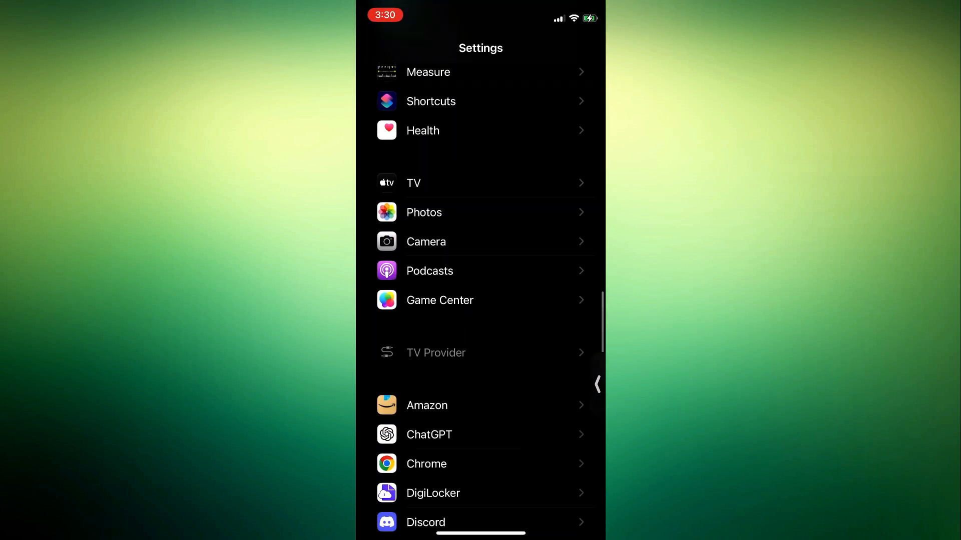
scroll("up", 3)
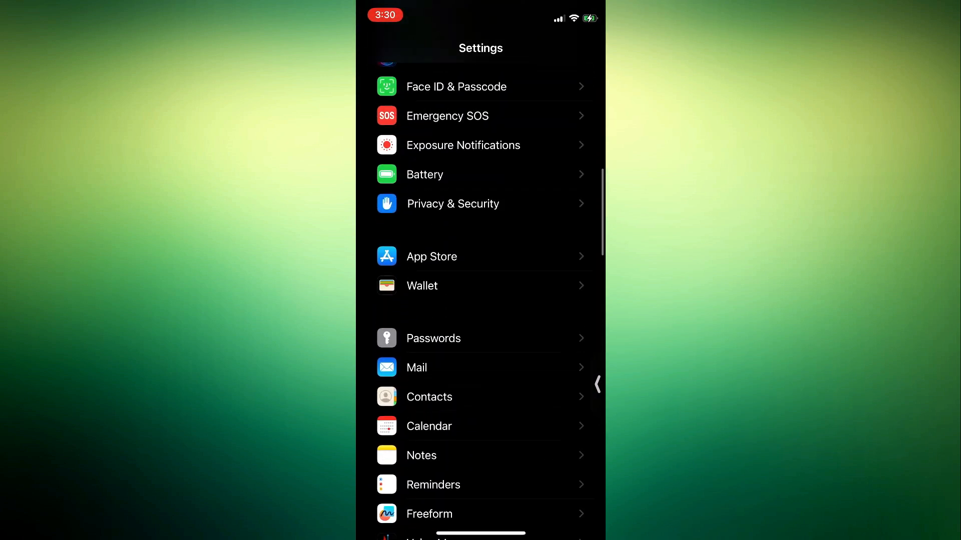
scroll("down", 3)
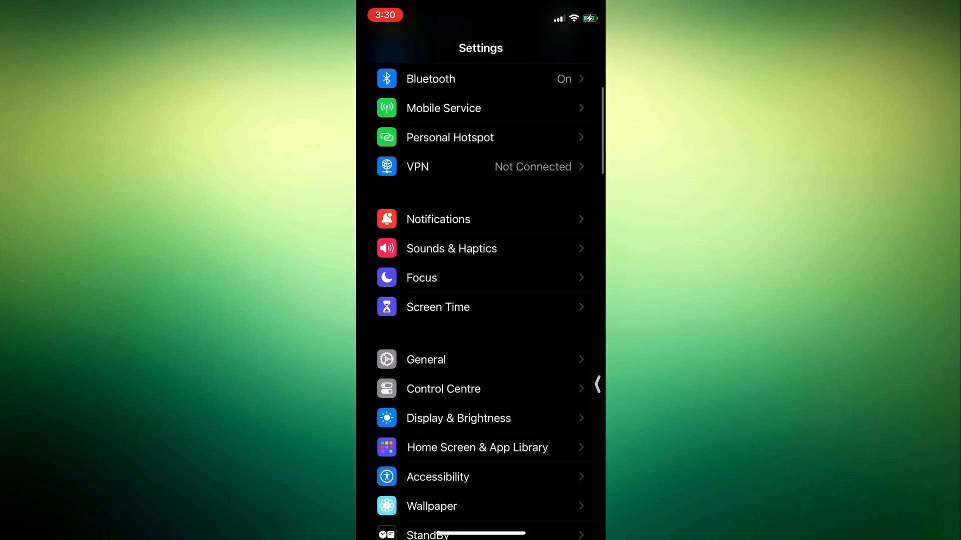
Step: Go into Notifications, move down the app list and select Instagram
left_click(438, 219)
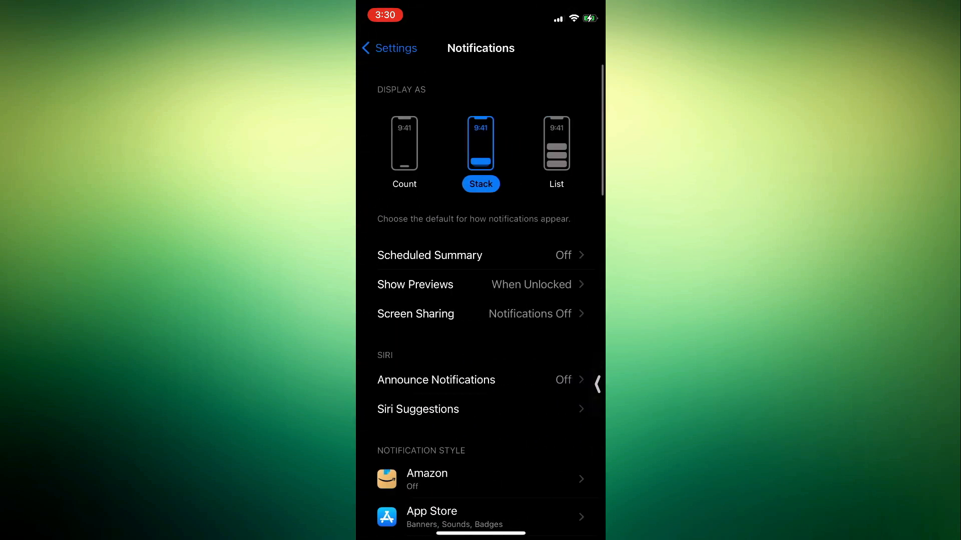
scroll("down", 3)
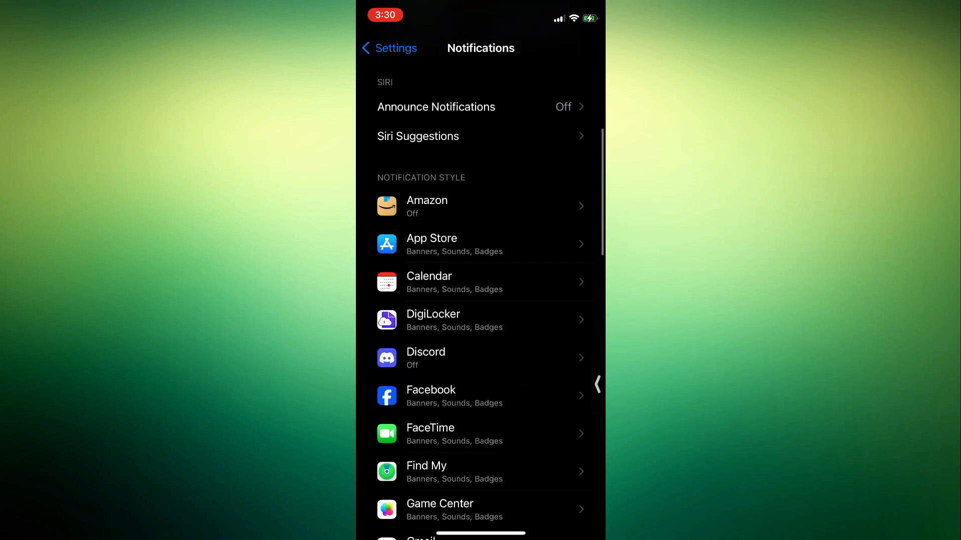
scroll("down", 3)
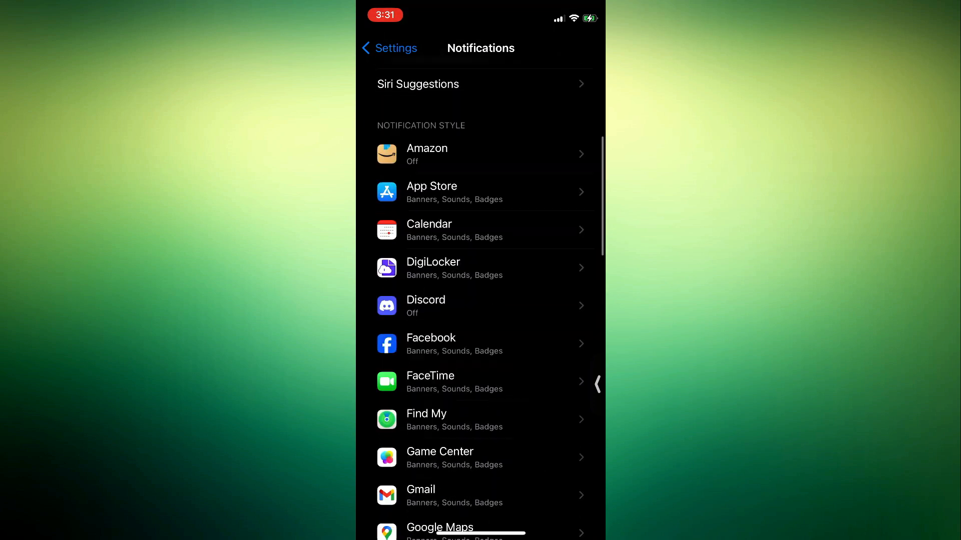
scroll("down", 3)
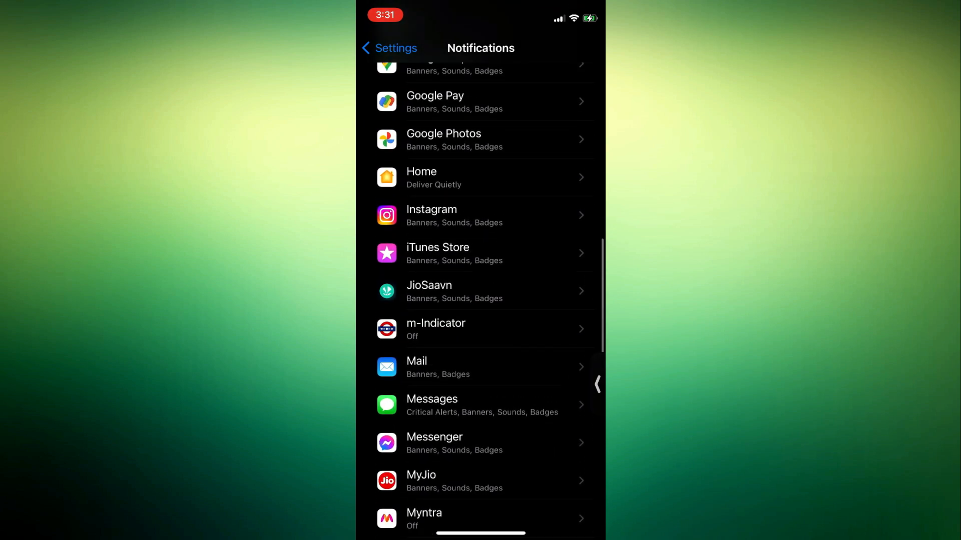
left_click(481, 216)
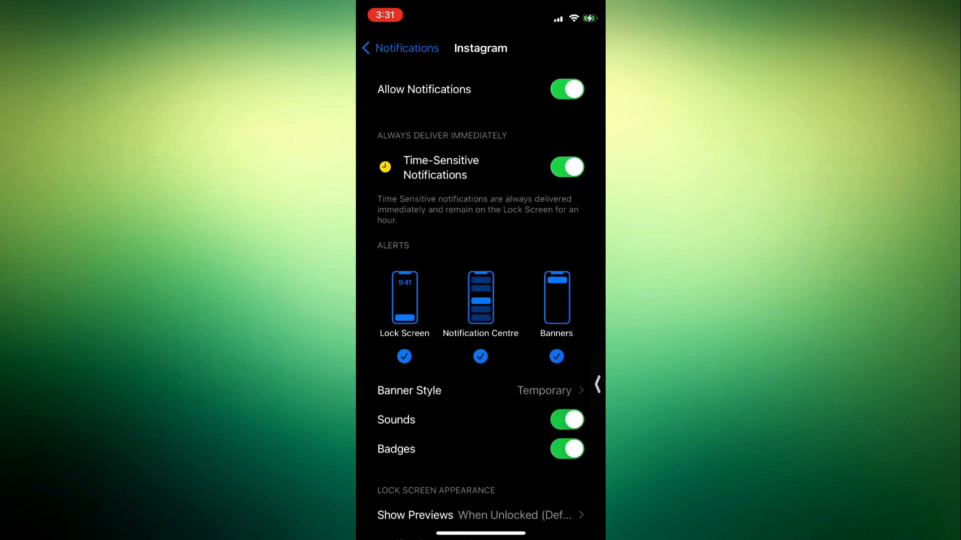
Step: Review Instagram's notification options showing banners, sounds and badges
scroll("down", 3)
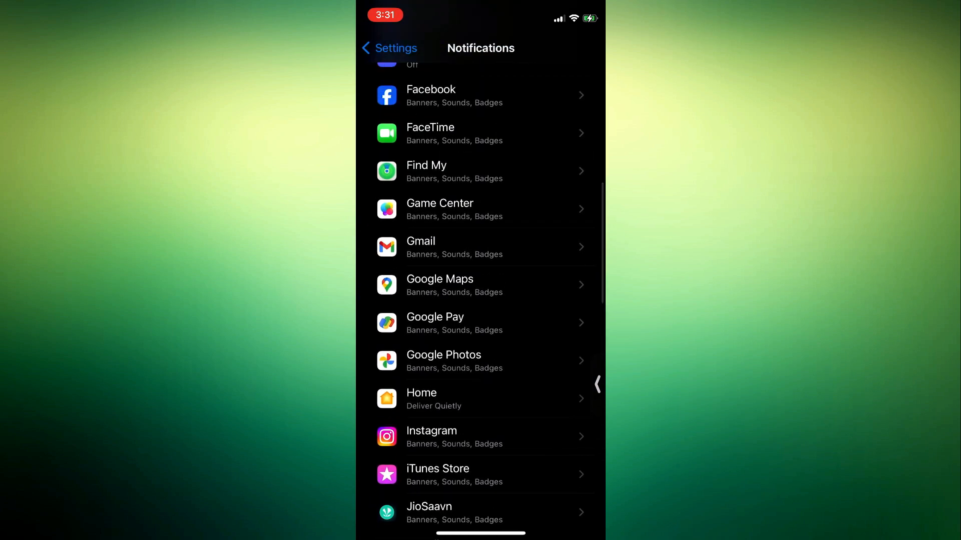
Step: Select Gmail's notification settings and leave its Badges switch turned on
left_click(480, 247)
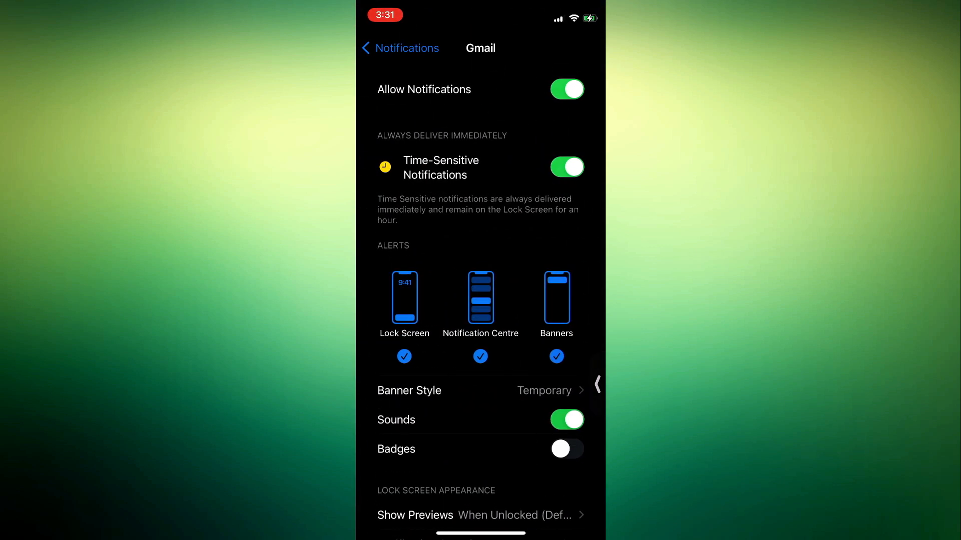
left_click(565, 450)
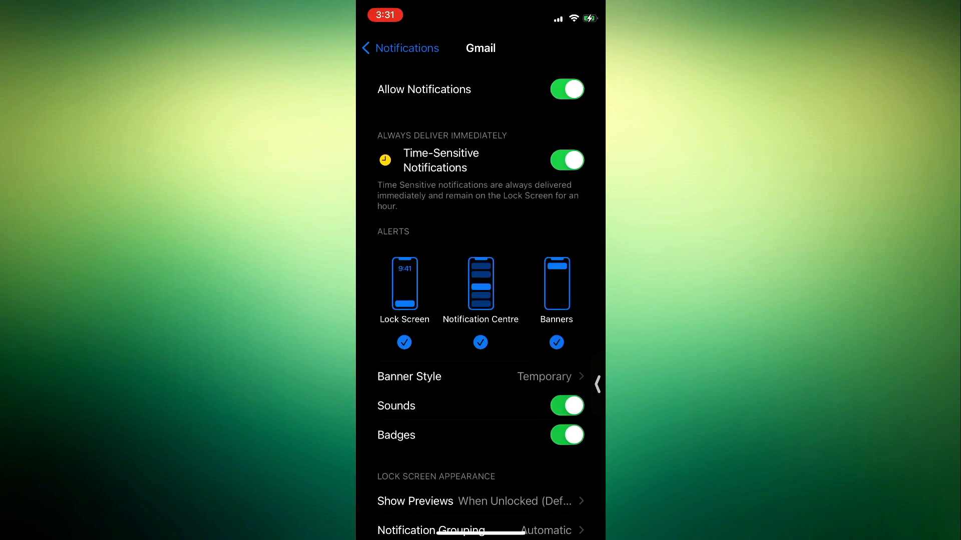